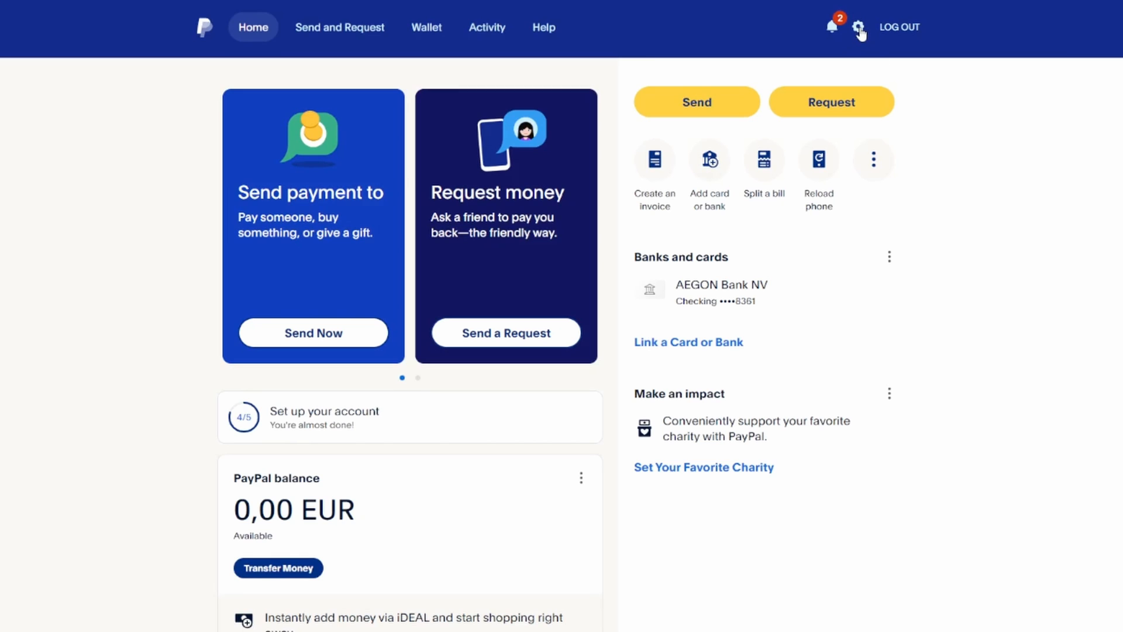
Step: Go to the PayPal account settings page via the gear icon
{"action": "left_click", "coordinate": [858, 27]}
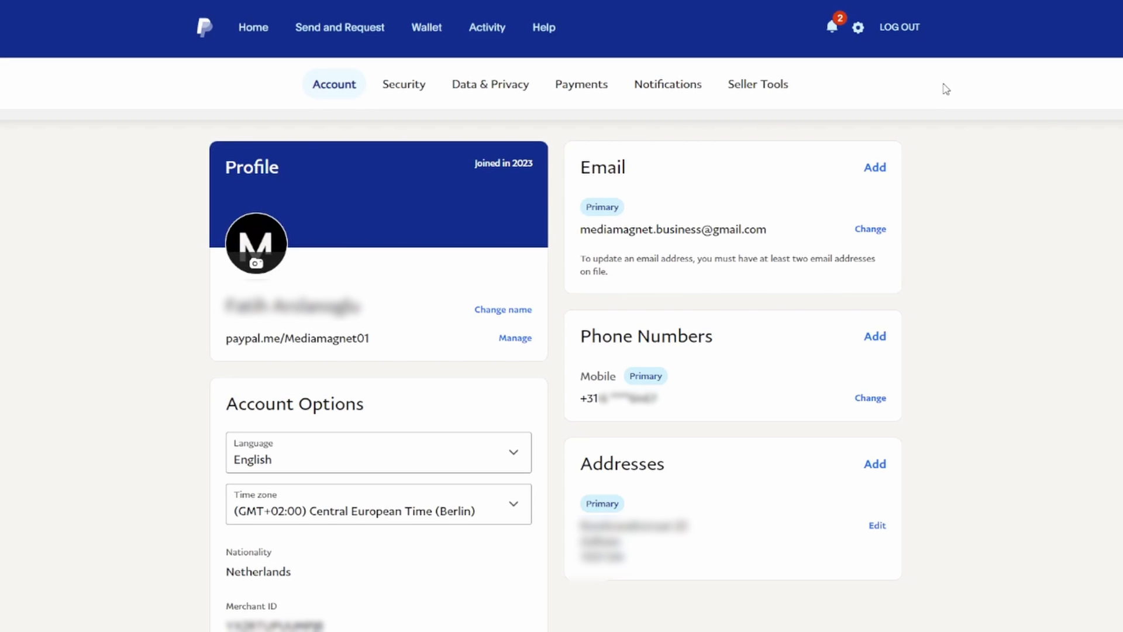
{"action": "mouse_move", "coordinate": [914, 100]}
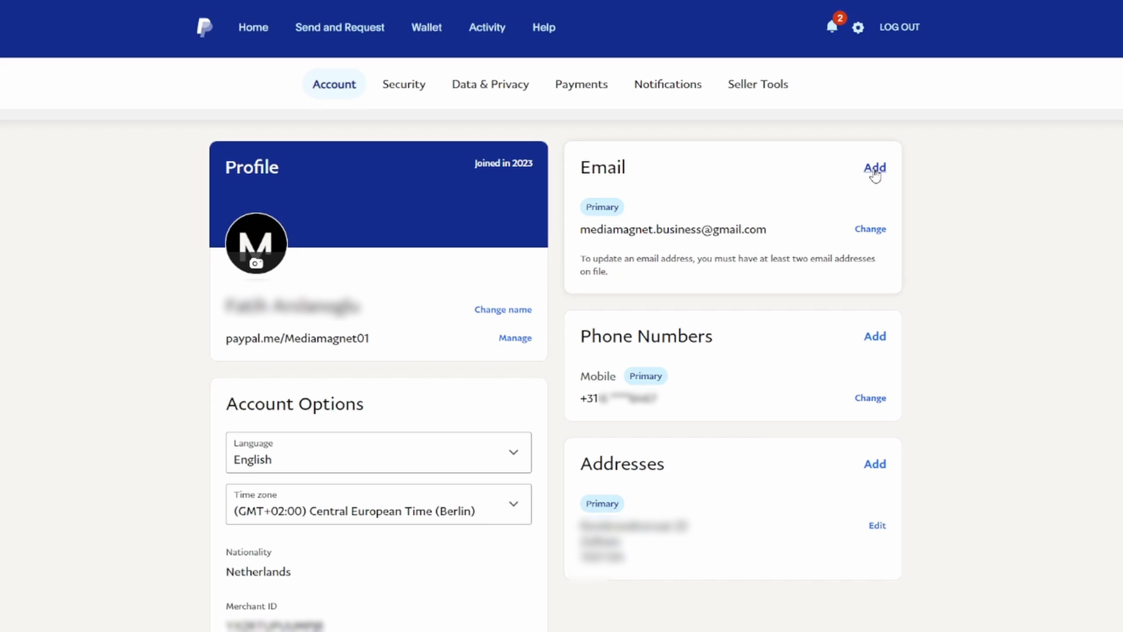
Step: Start adding a new email address from the Email section
{"action": "left_click", "coordinate": [875, 167]}
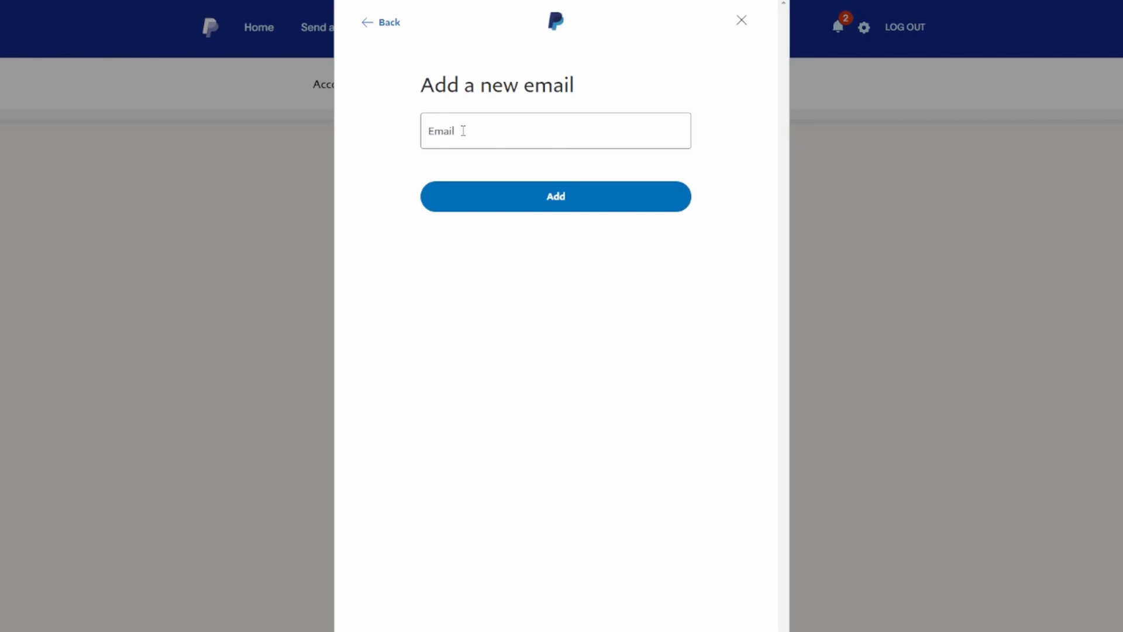
{"action": "left_click", "coordinate": [554, 129]}
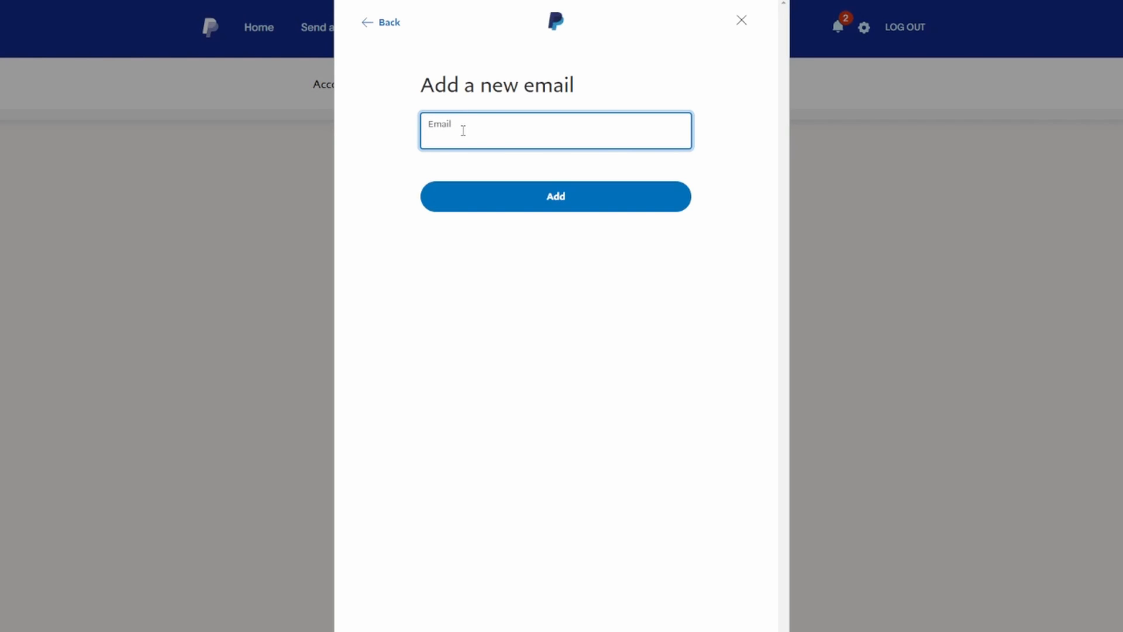
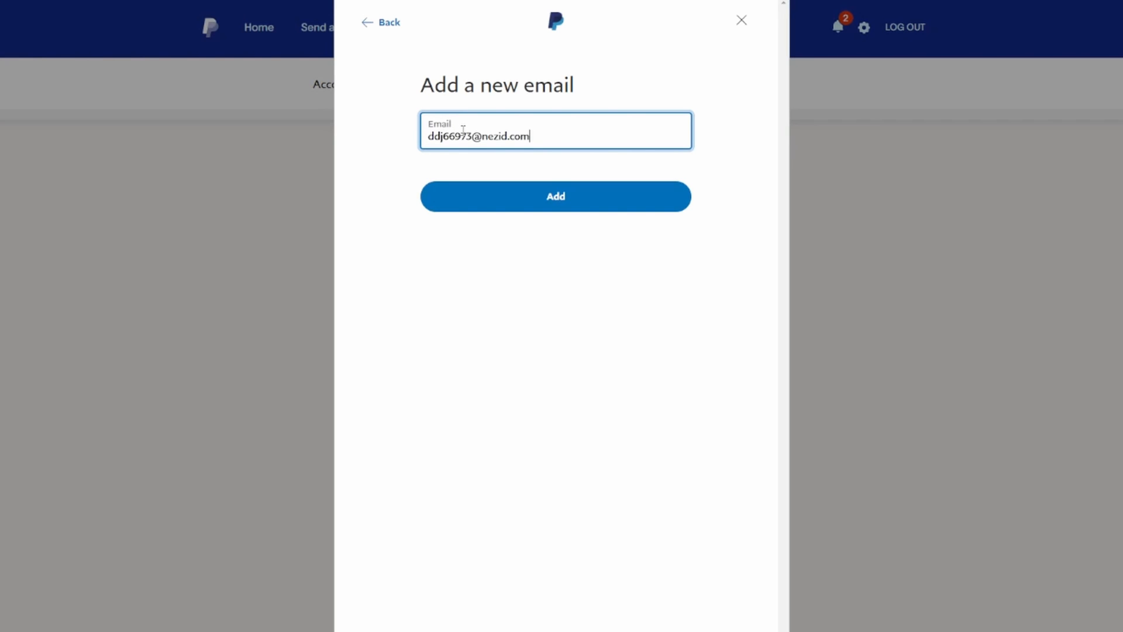
{"action": "left_click", "coordinate": [555, 197]}
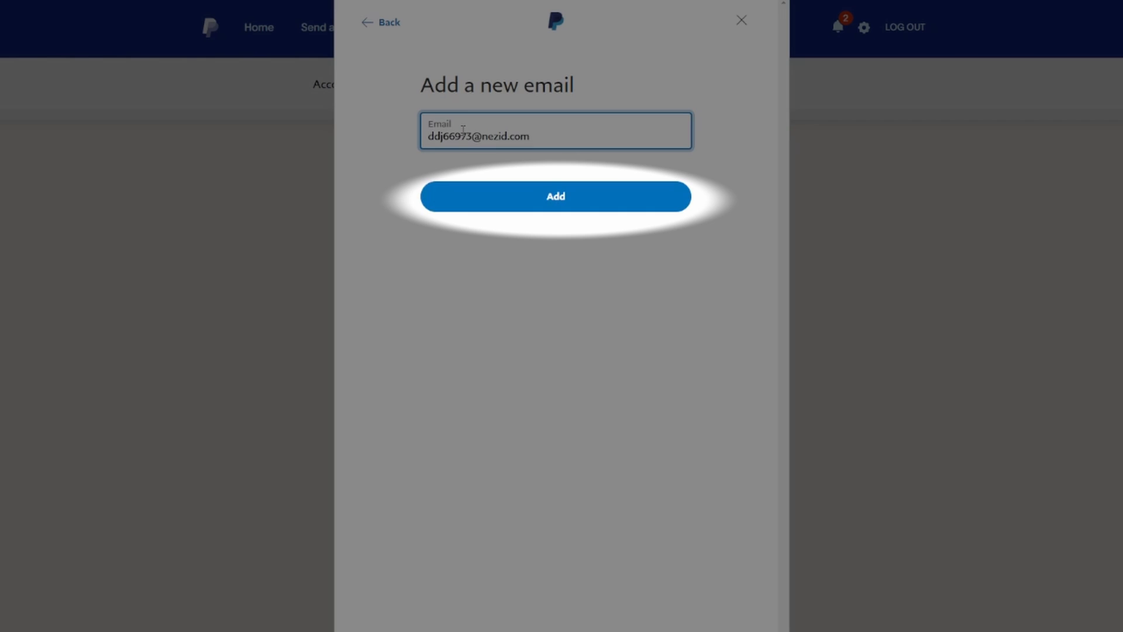
{"action": "left_click", "coordinate": [554, 196]}
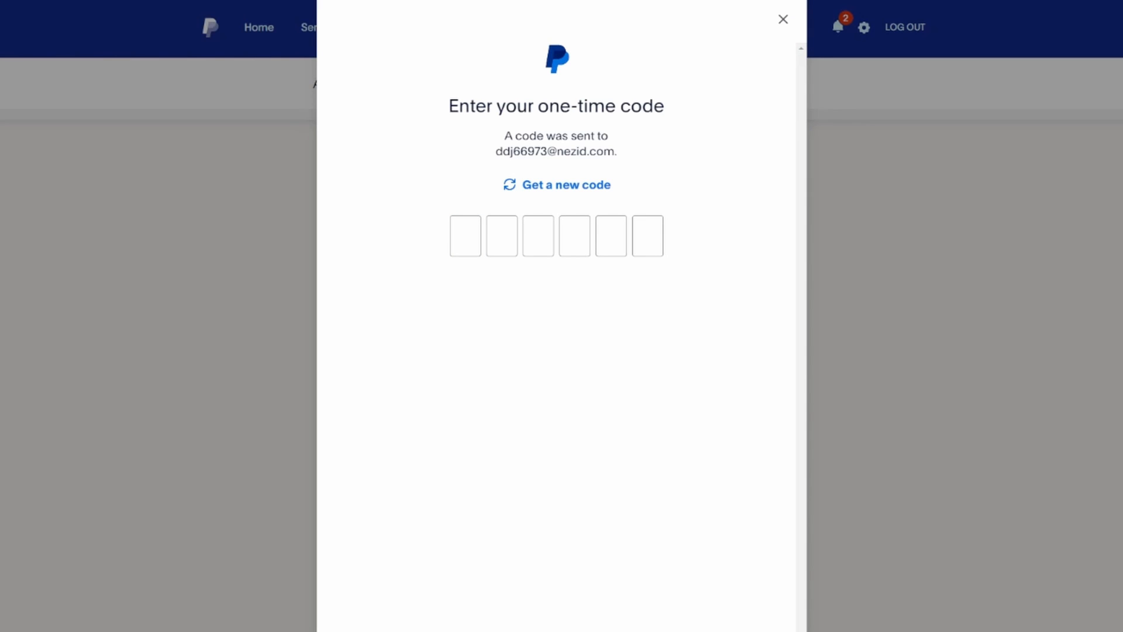
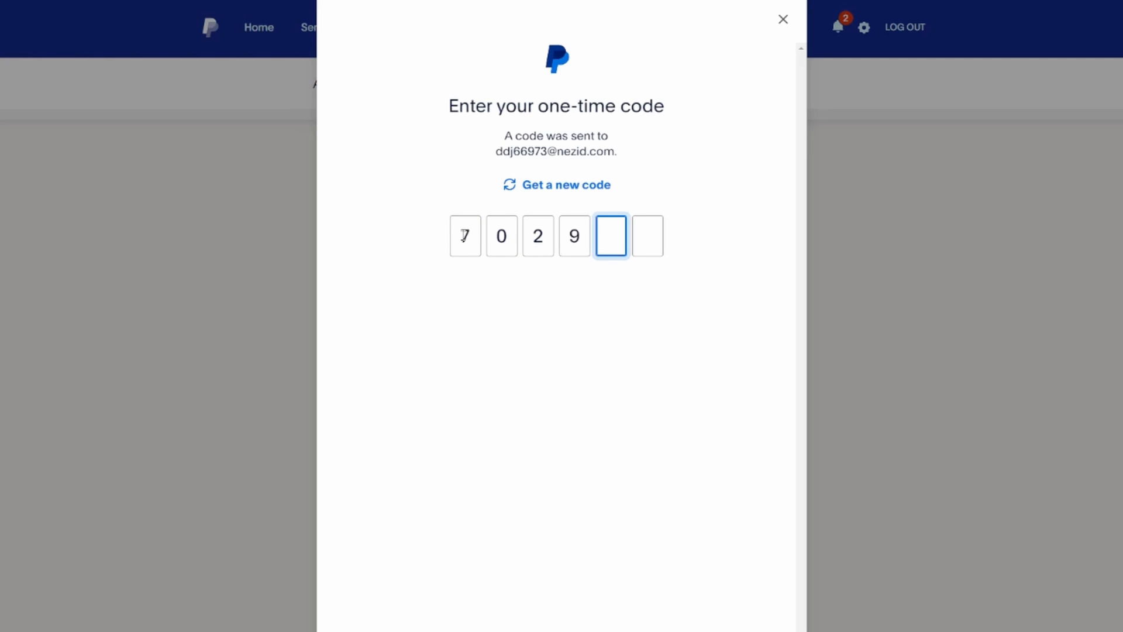